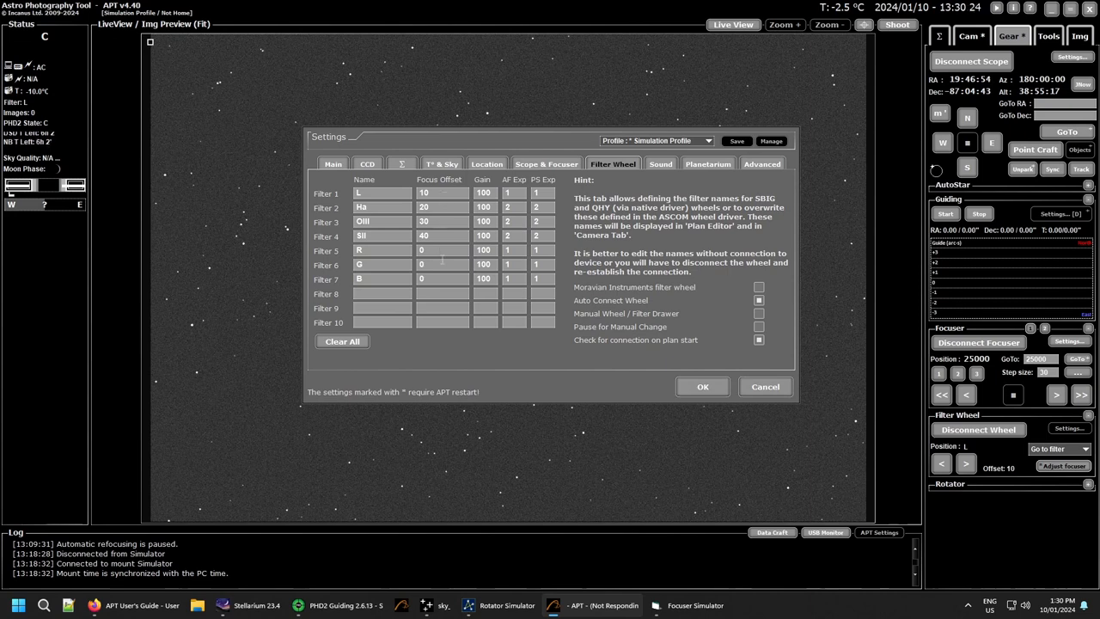
mouse_move(448, 220)
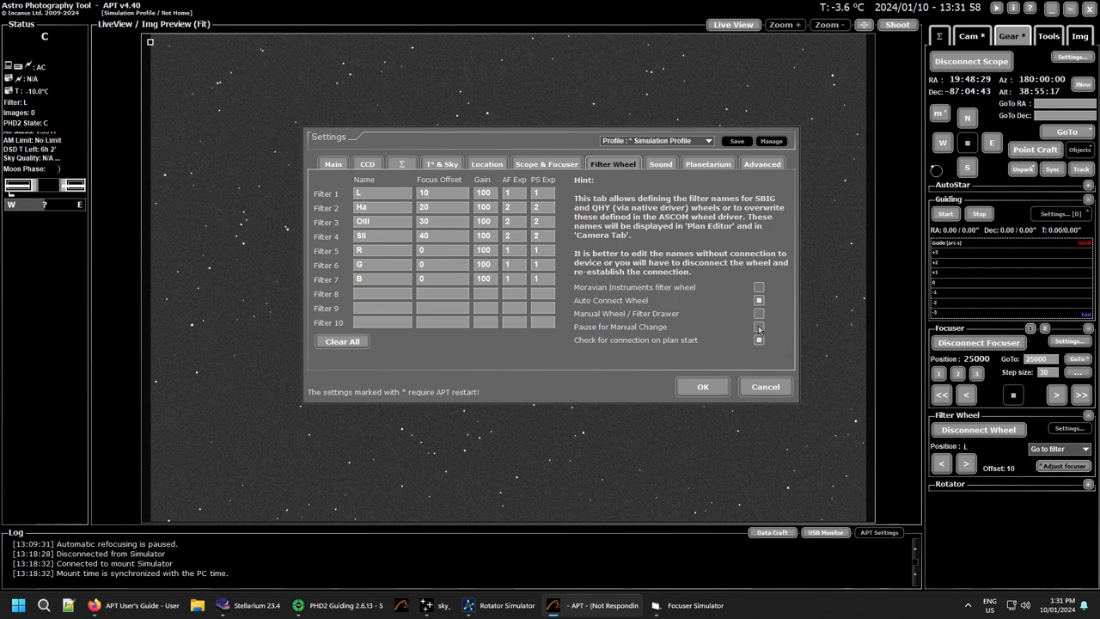
left_click(758, 339)
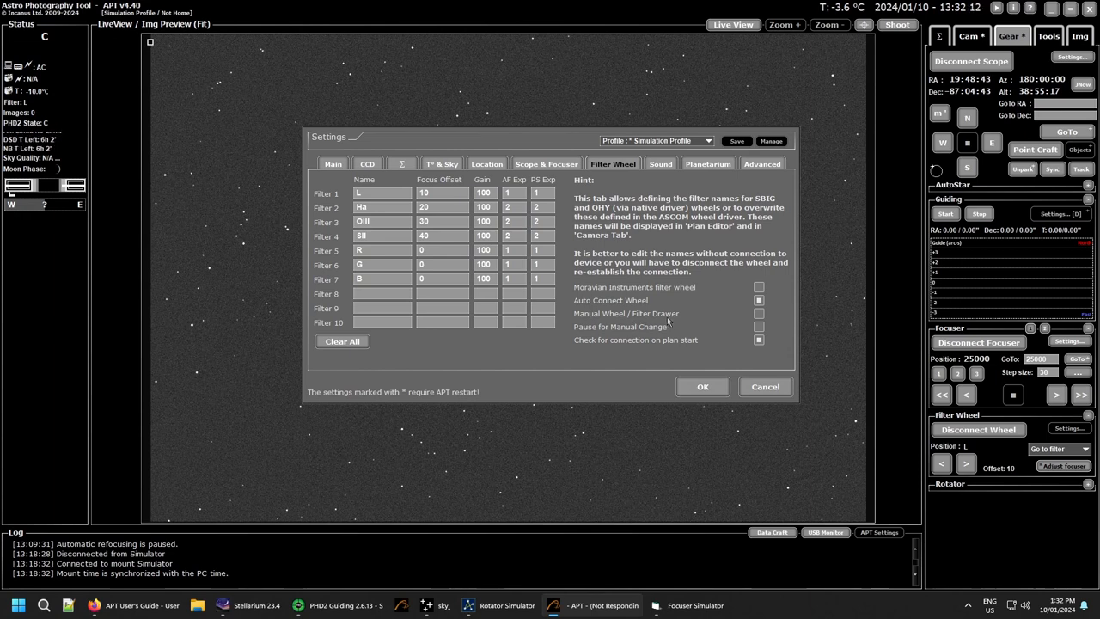
mouse_move(731, 316)
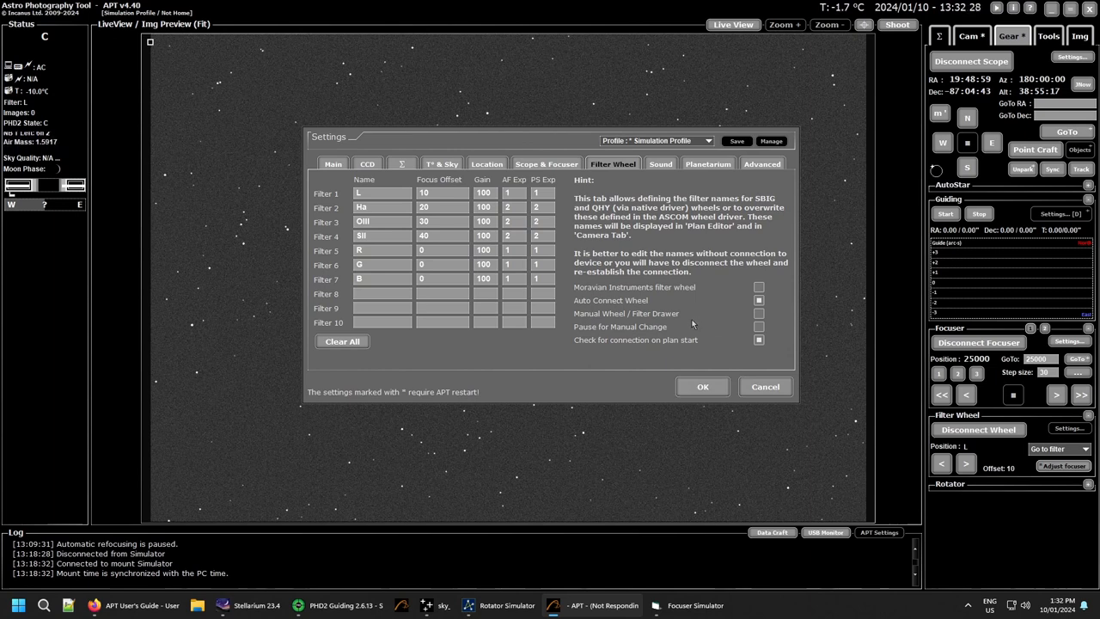
mouse_move(724, 303)
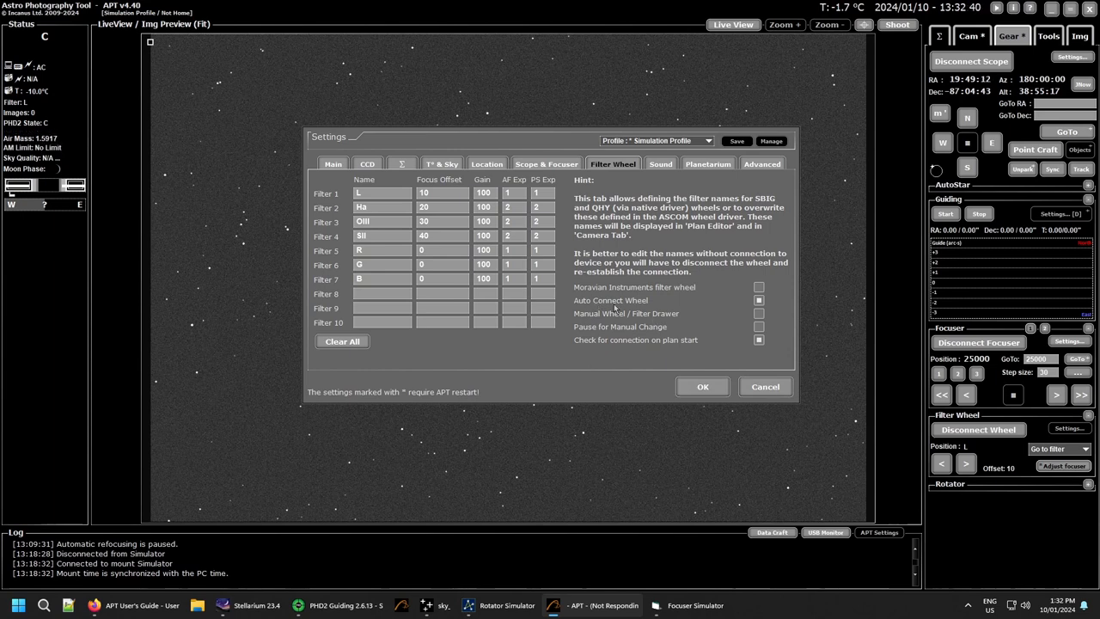
mouse_move(706, 322)
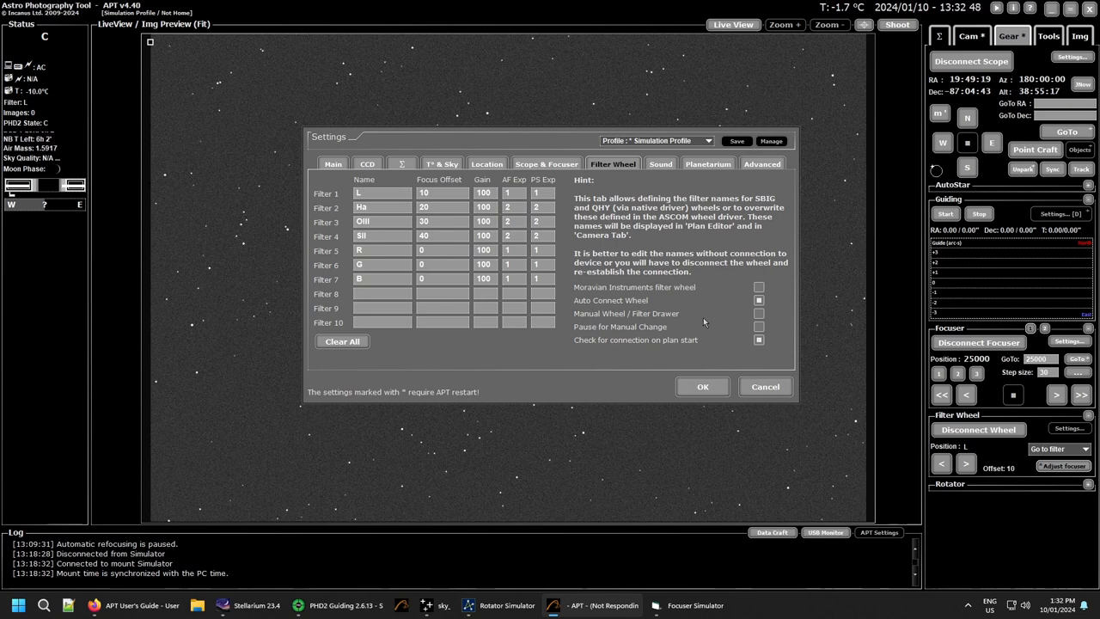
mouse_move(707, 311)
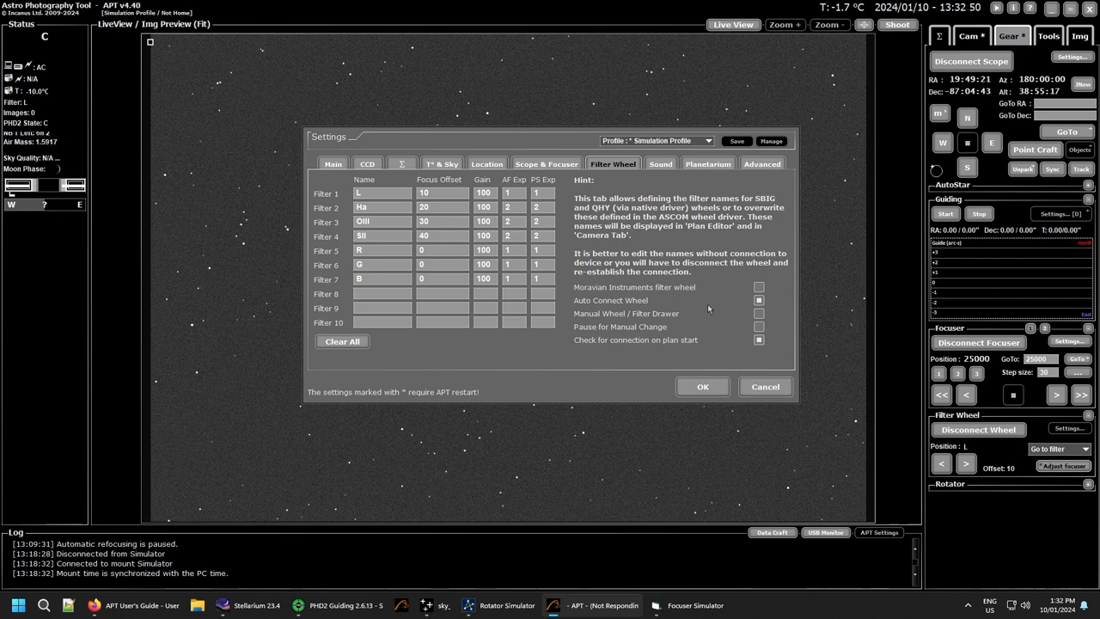